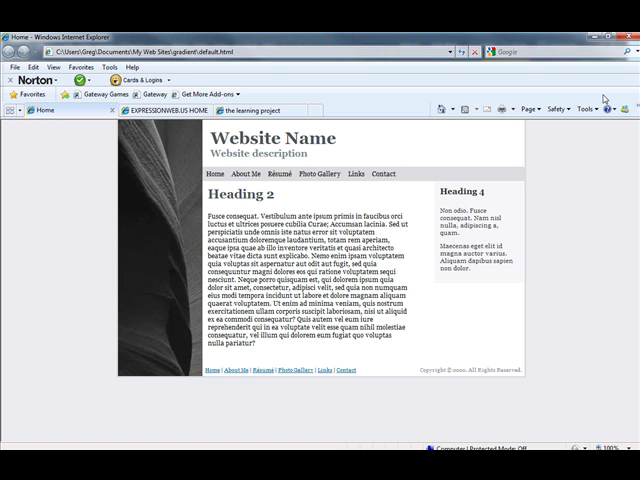
mouse_move(364, 384)
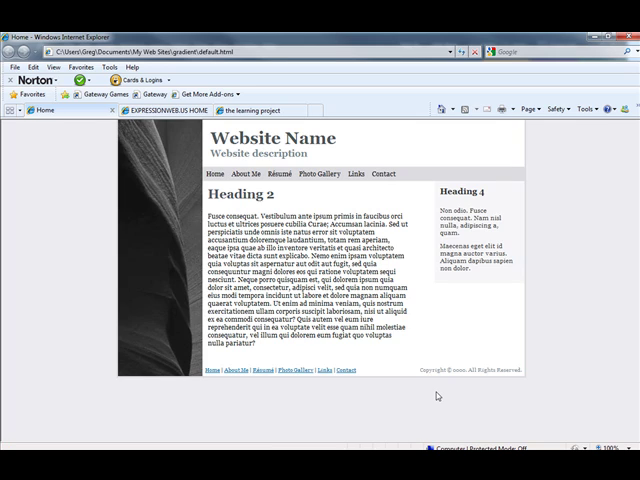
mouse_move(576, 240)
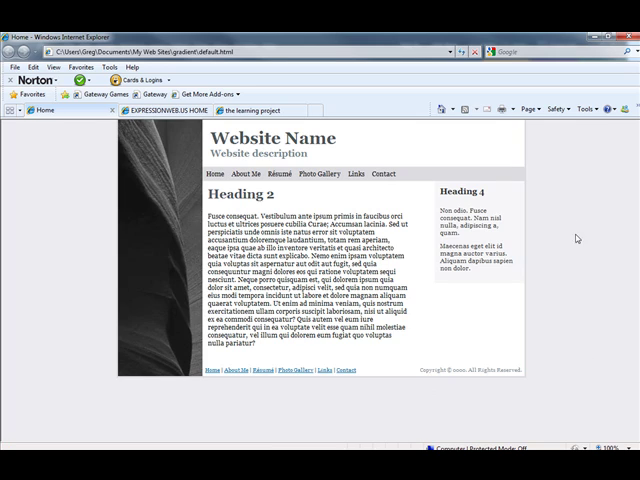
mouse_move(66, 192)
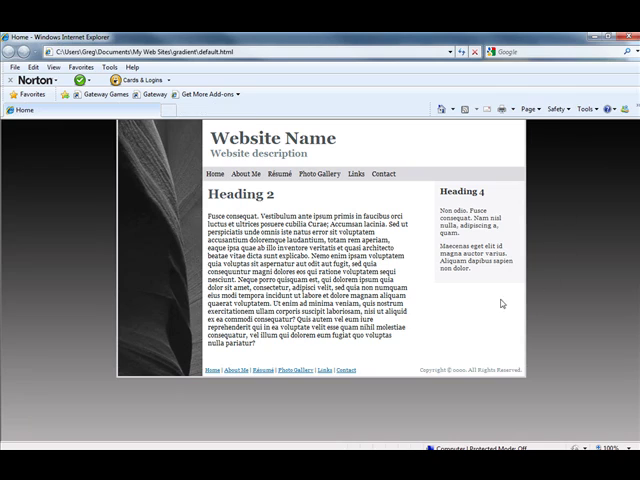
mouse_move(620, 312)
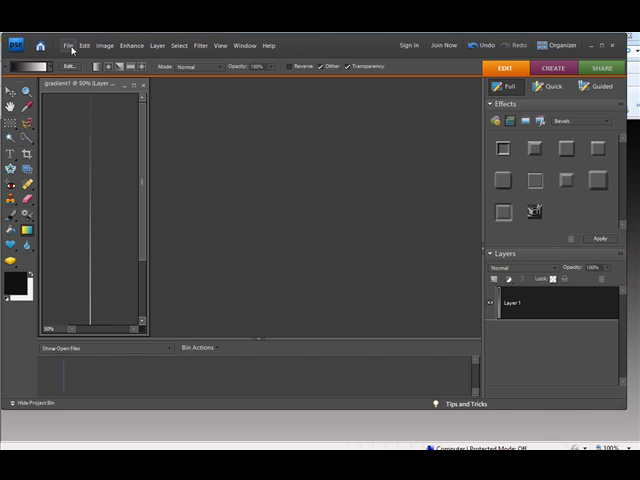
Step: Create a blank file named gradient2, 1 px wide by 1200 px tall, RGB Color mode
left_click(68, 44)
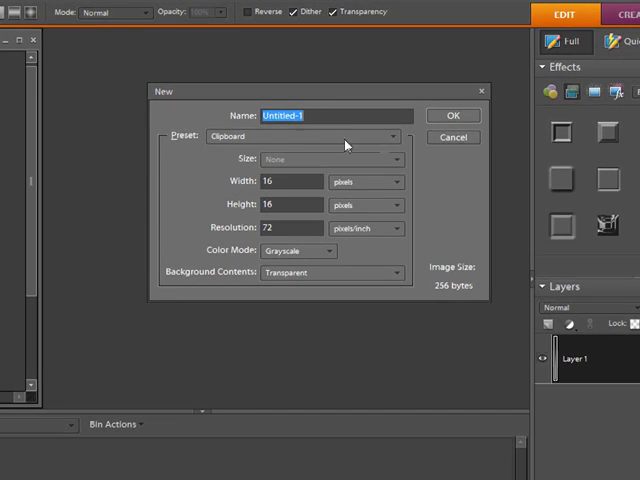
type("gradient2")
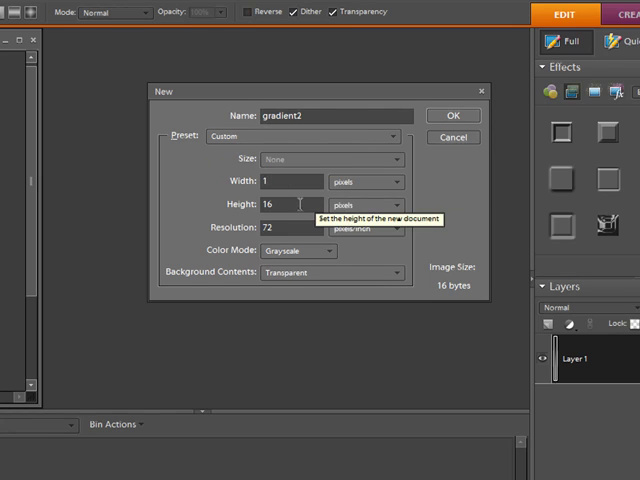
type("1")
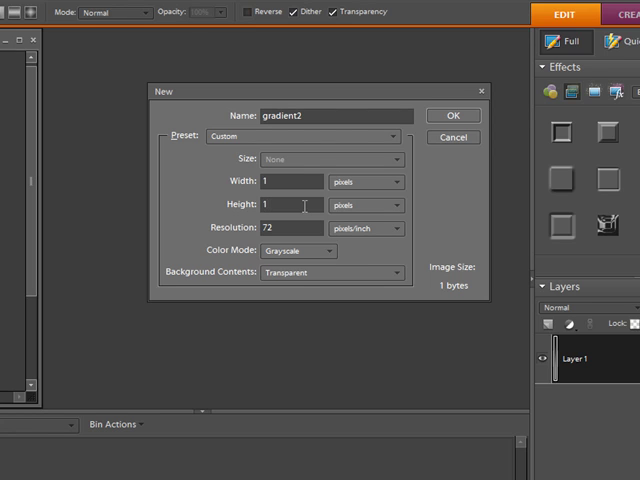
type("1200")
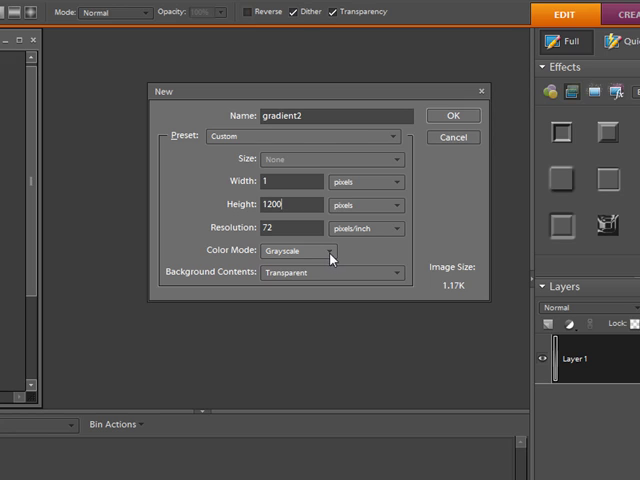
left_click(304, 252)
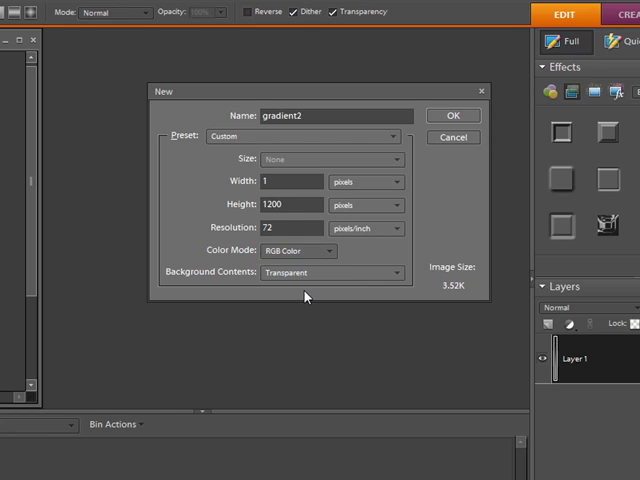
mouse_move(392, 286)
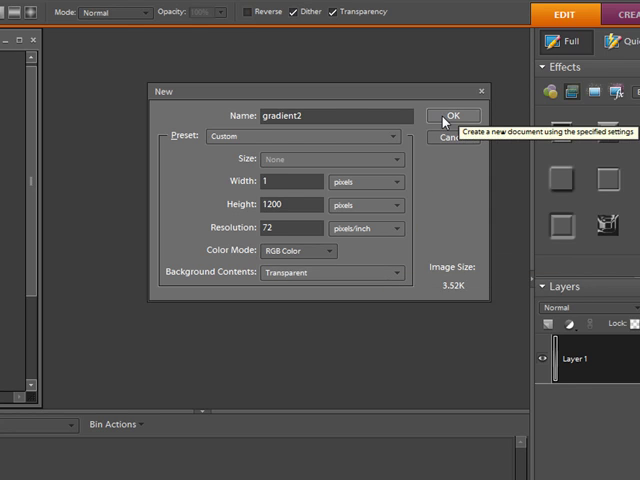
left_click(452, 116)
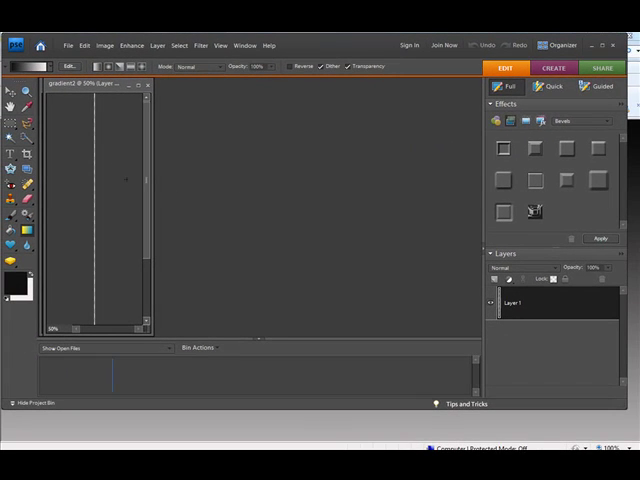
mouse_move(136, 92)
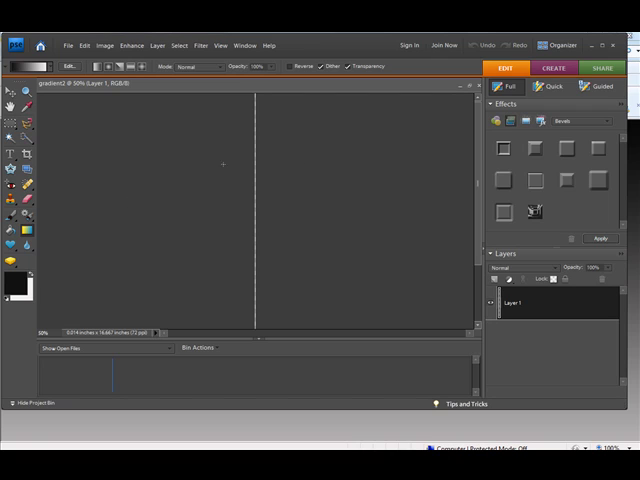
mouse_move(242, 204)
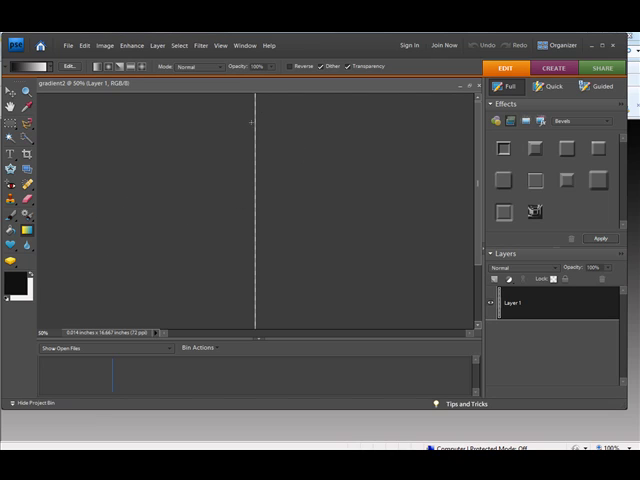
mouse_move(144, 272)
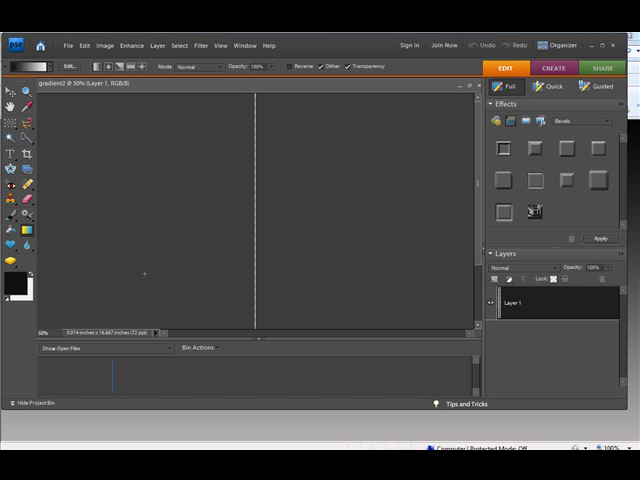
mouse_move(68, 224)
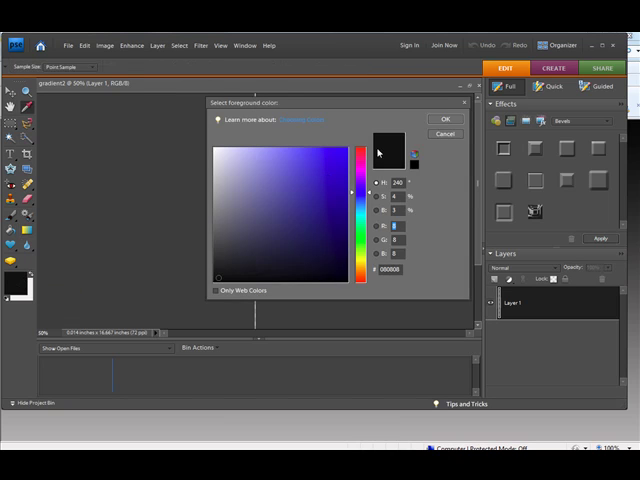
Step: Set the foreground swatch to black and choose the gradient's other-end colour as background
left_click(308, 170)
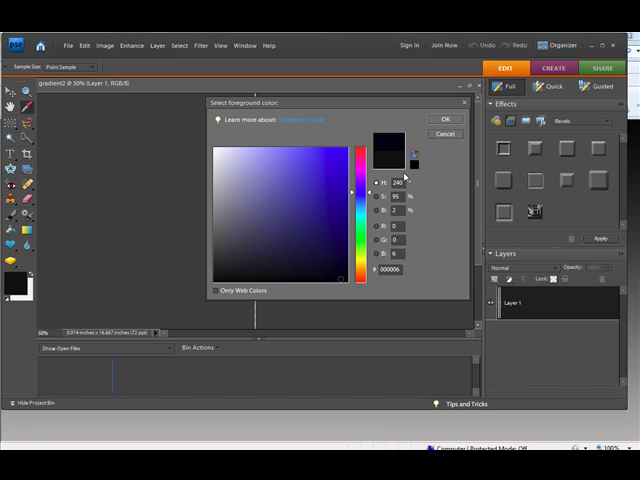
left_click(432, 118)
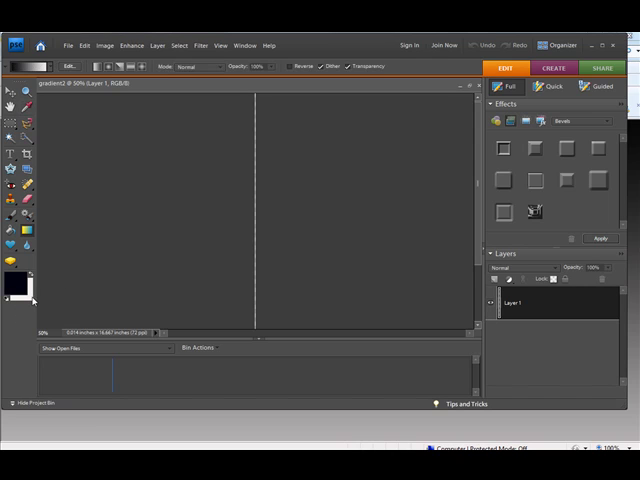
left_click(16, 288)
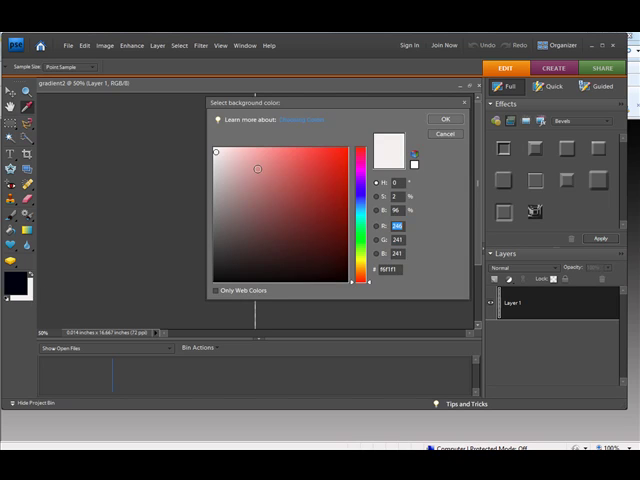
left_click(336, 164)
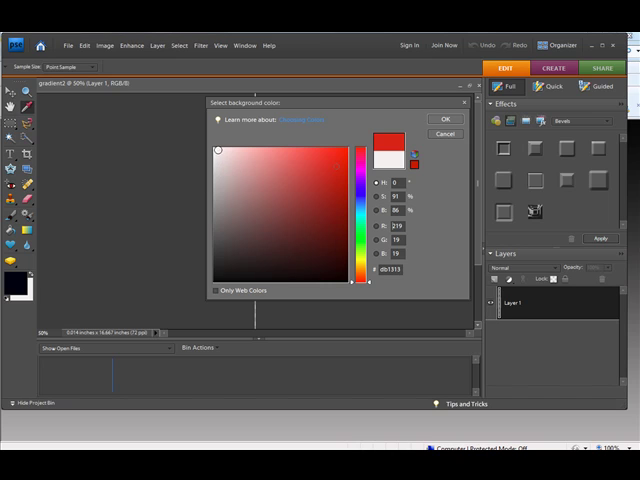
left_click(432, 118)
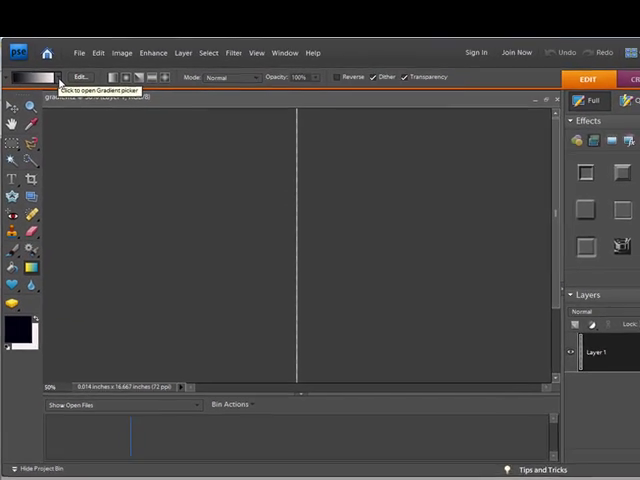
Step: Draw the black-to-white gradient down the 1×1200 canvas with the Gradient tool
left_click(36, 76)
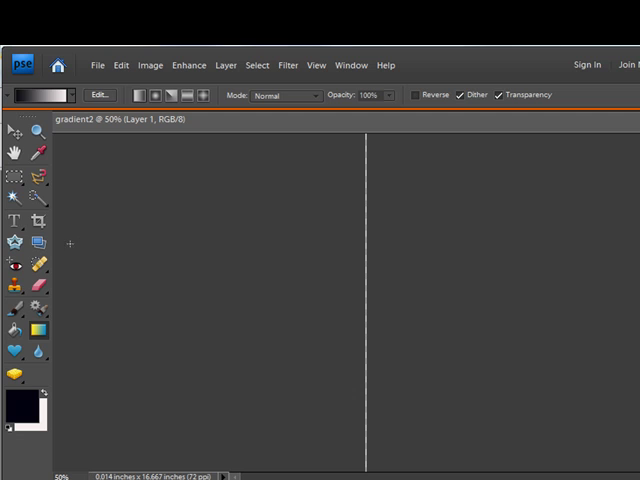
left_click(40, 332)
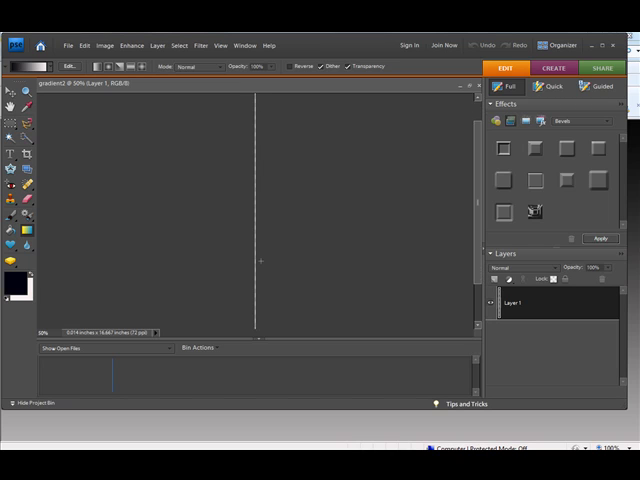
mouse_move(292, 256)
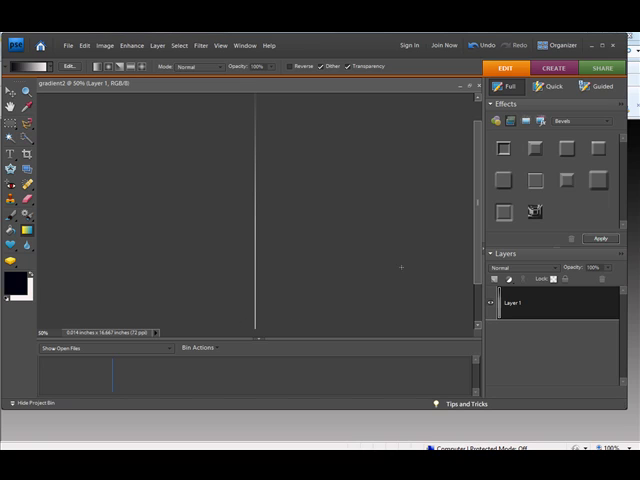
mouse_move(332, 238)
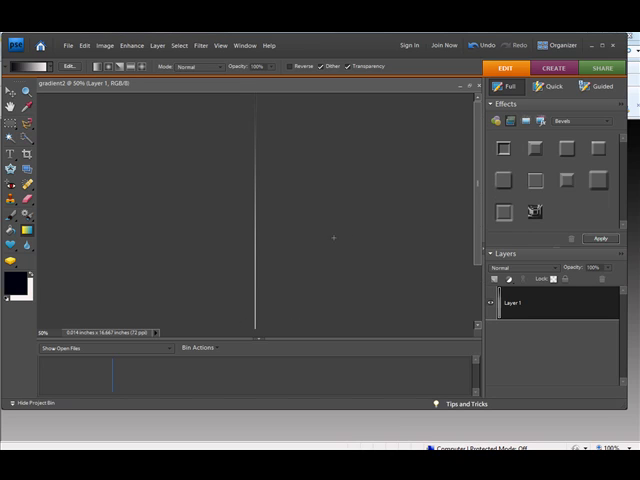
mouse_move(56, 36)
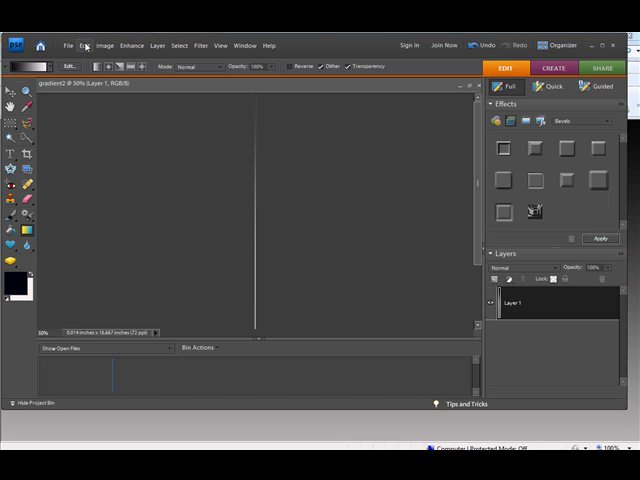
left_click(68, 44)
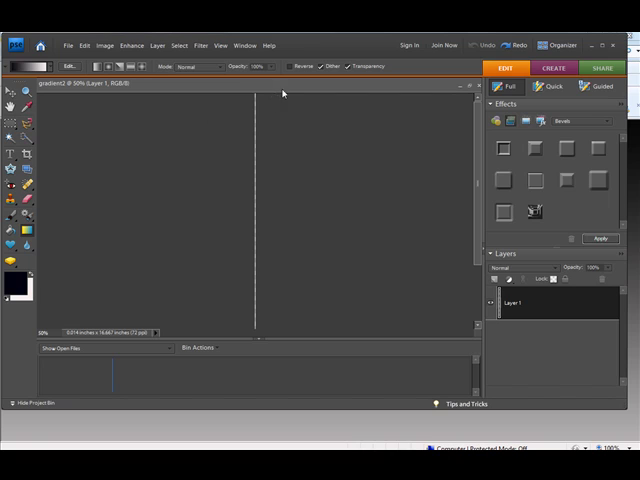
mouse_move(256, 96)
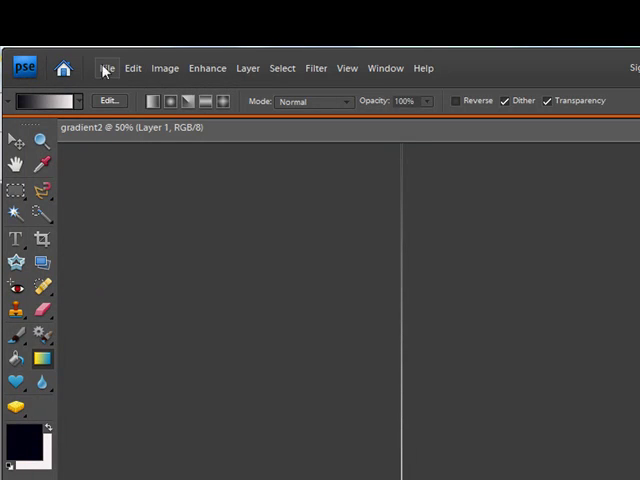
Step: Save the image for the web as a GIF in the Desktop Dec 2010 folder
left_click(106, 68)
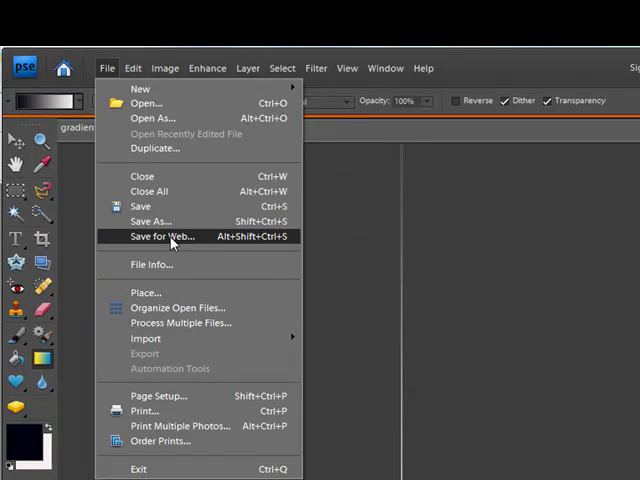
left_click(160, 236)
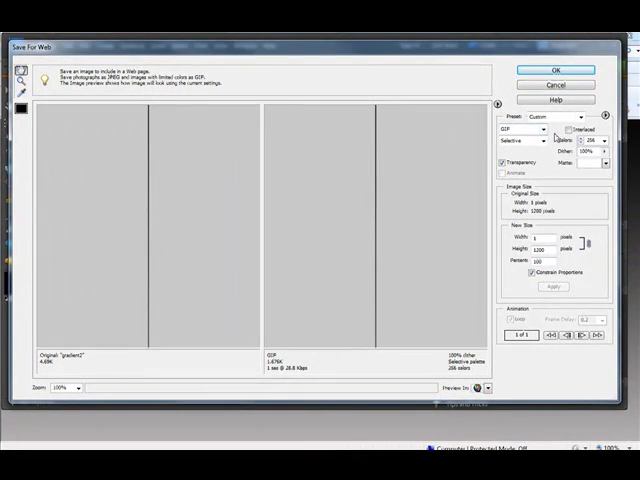
left_click(524, 128)
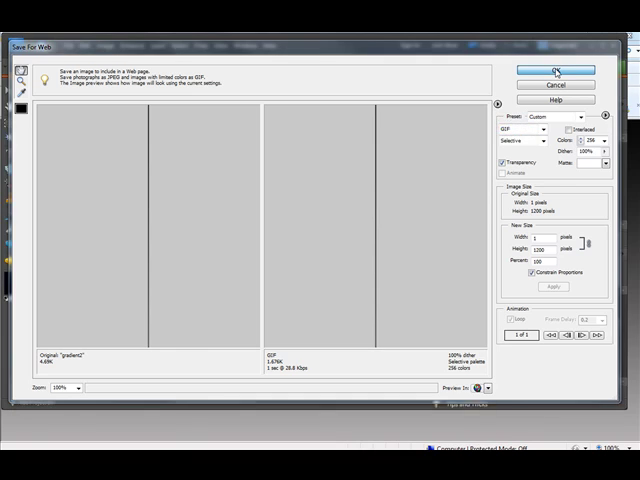
left_click(552, 70)
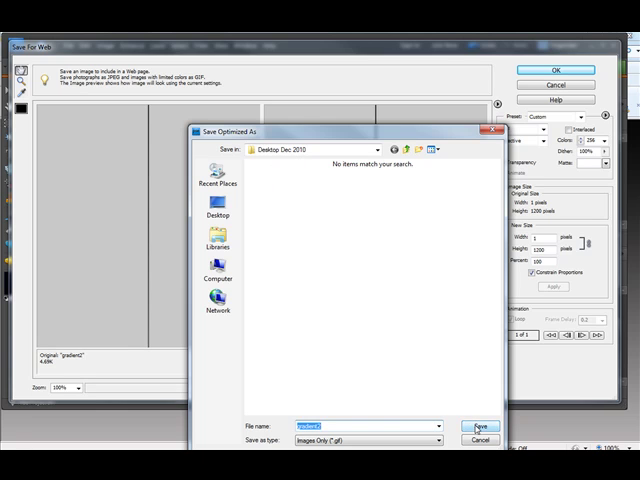
left_click(480, 424)
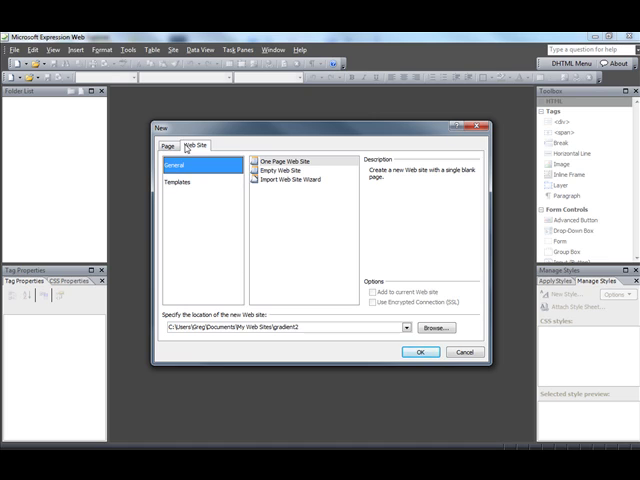
mouse_move(192, 184)
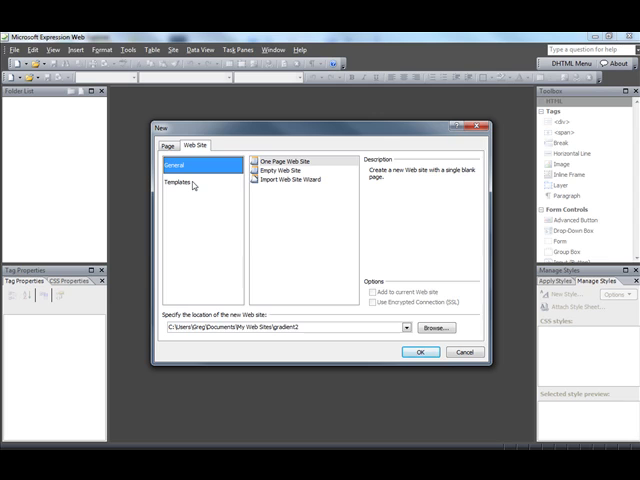
Step: Create a web site from the Personal 1 template at the gradient2 location
left_click(178, 184)
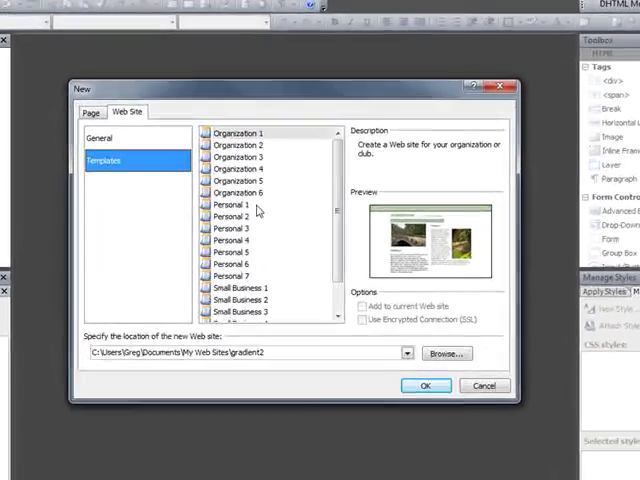
left_click(228, 204)
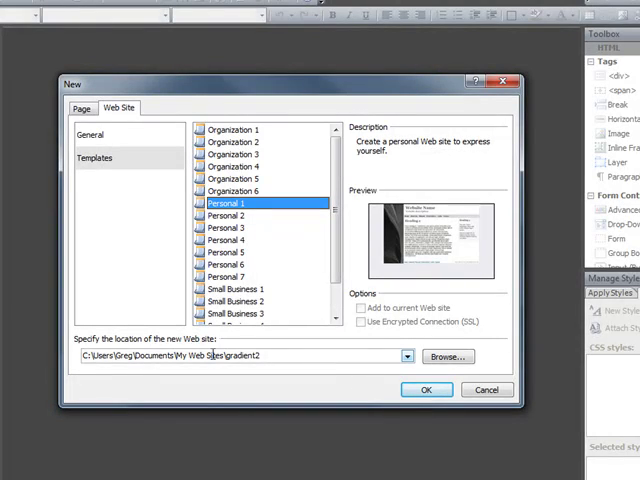
left_click(426, 390)
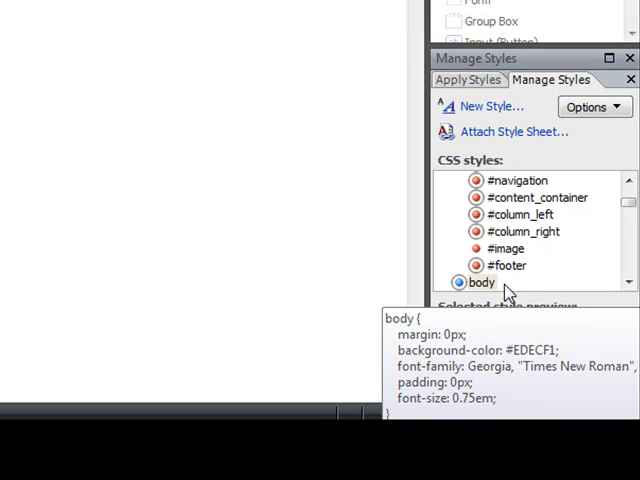
mouse_move(504, 296)
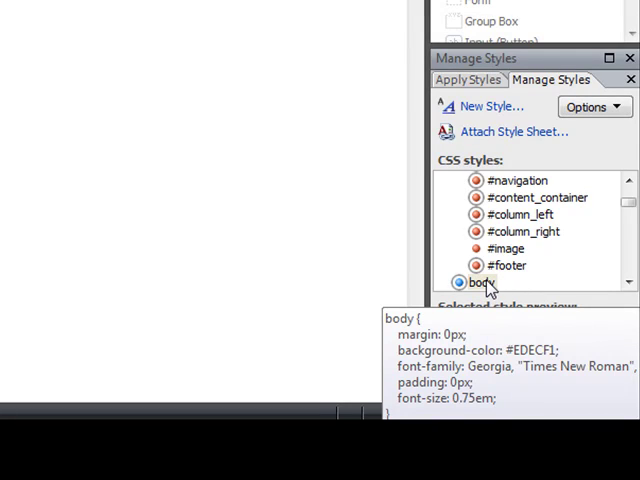
mouse_move(484, 284)
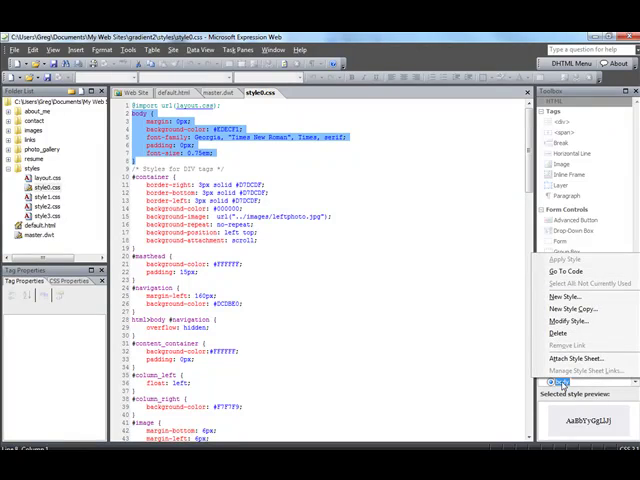
mouse_move(568, 320)
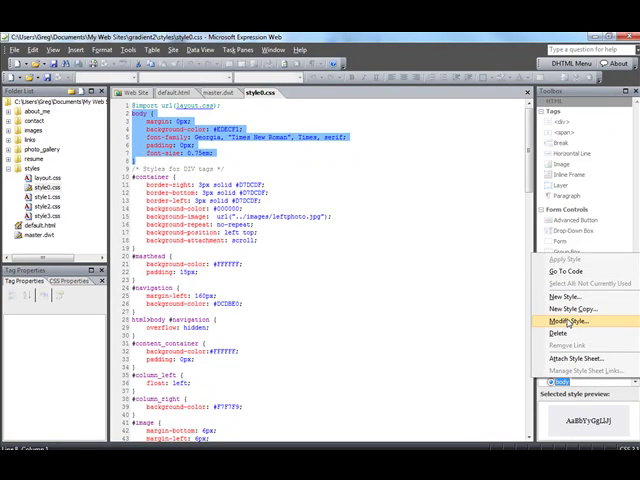
Step: Modify the body style and show its Background category (colour #EDECF1, no image)
left_click(570, 320)
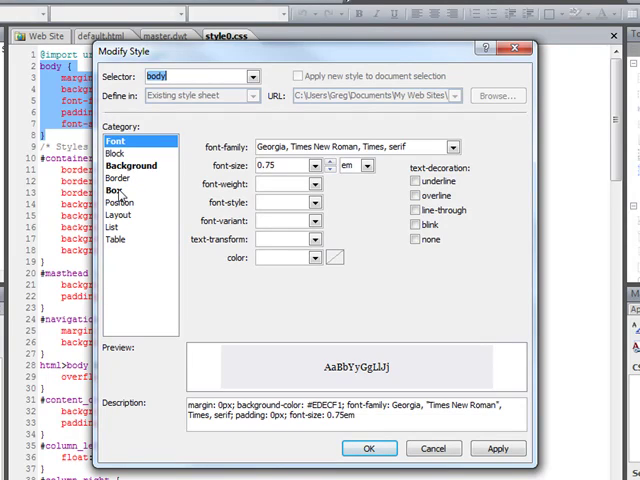
mouse_move(144, 178)
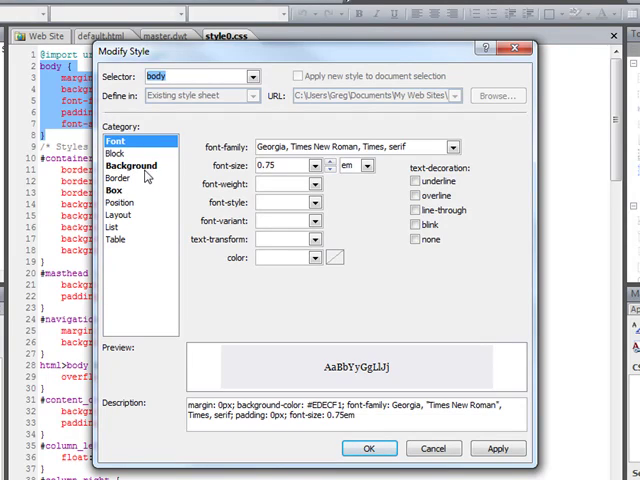
mouse_move(132, 210)
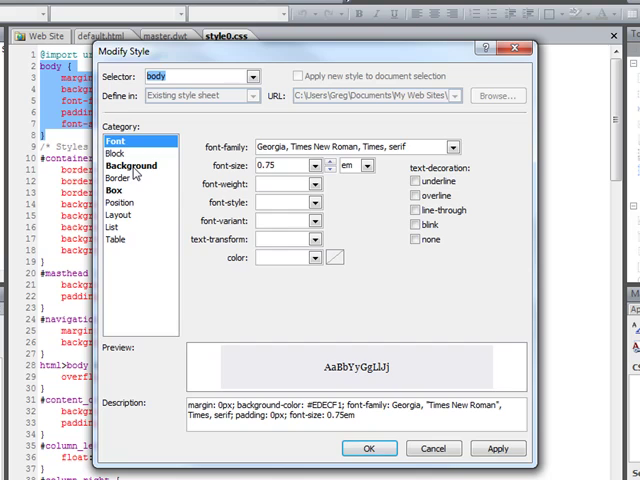
left_click(130, 166)
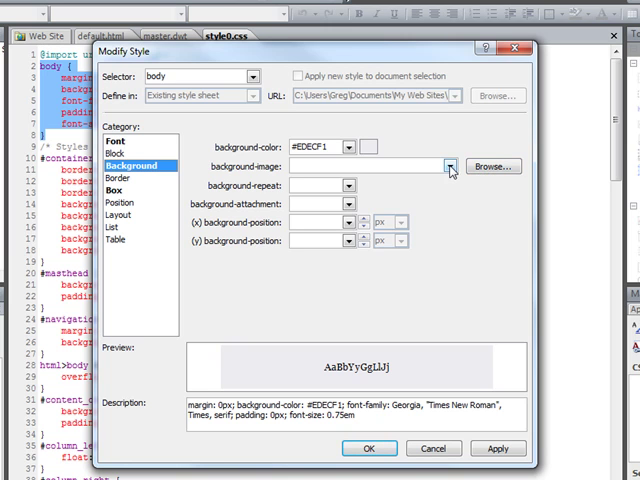
Step: Set gradient2.gif from Desktop Dec 2010 as the body's background image and apply it
left_click(492, 166)
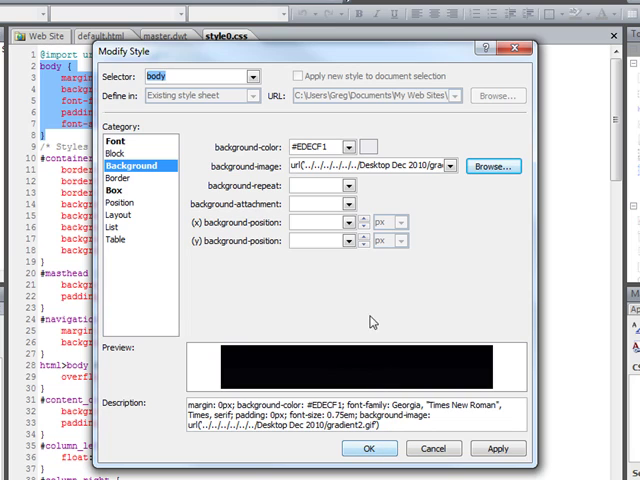
mouse_move(394, 196)
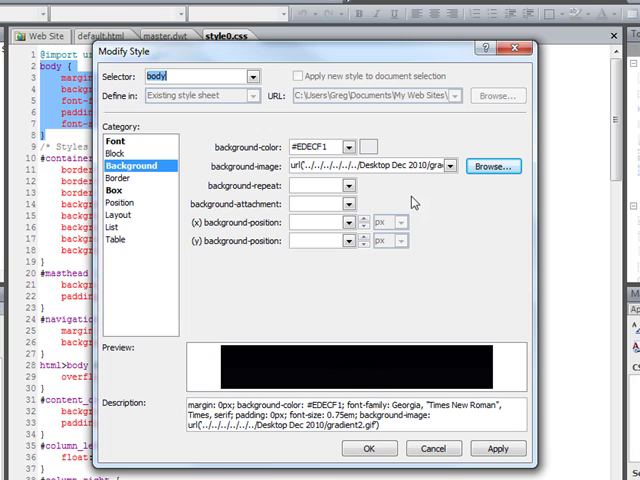
mouse_move(404, 200)
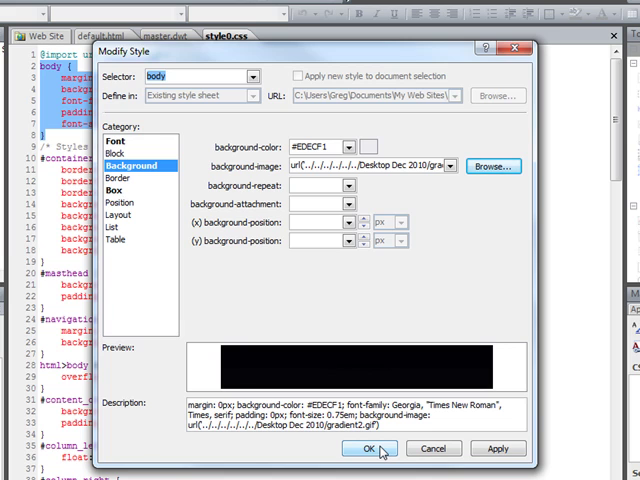
left_click(368, 448)
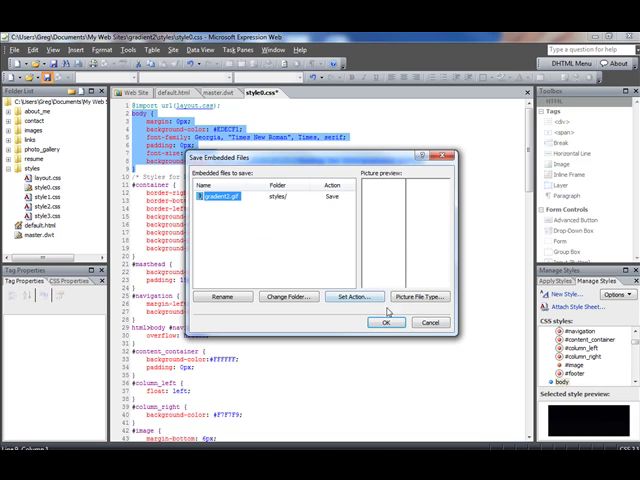
Step: Save the style sheet, copying gradient2.gif into the site as an embedded file
left_click(384, 322)
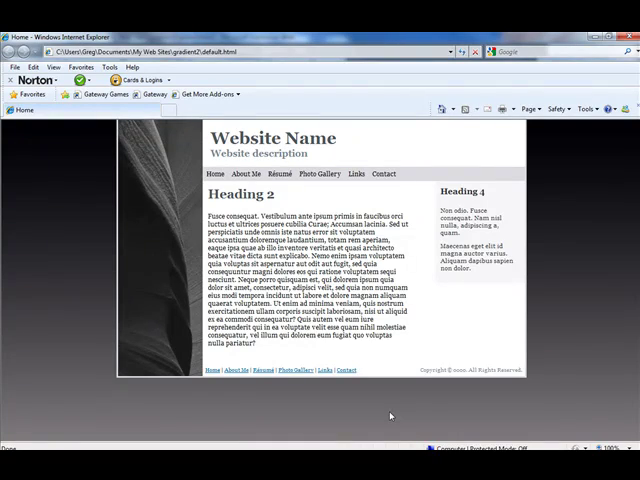
mouse_move(364, 408)
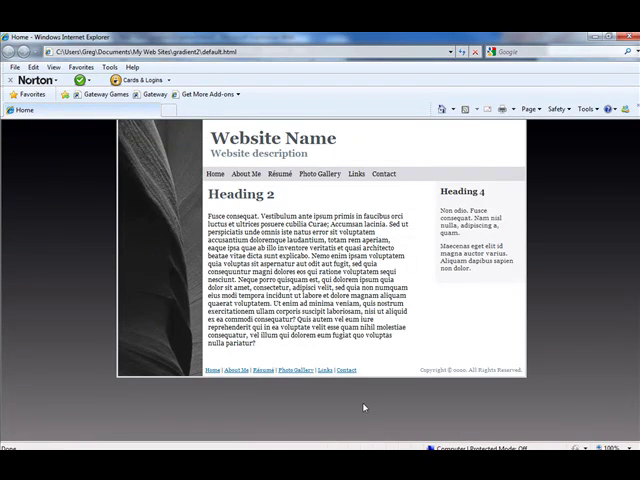